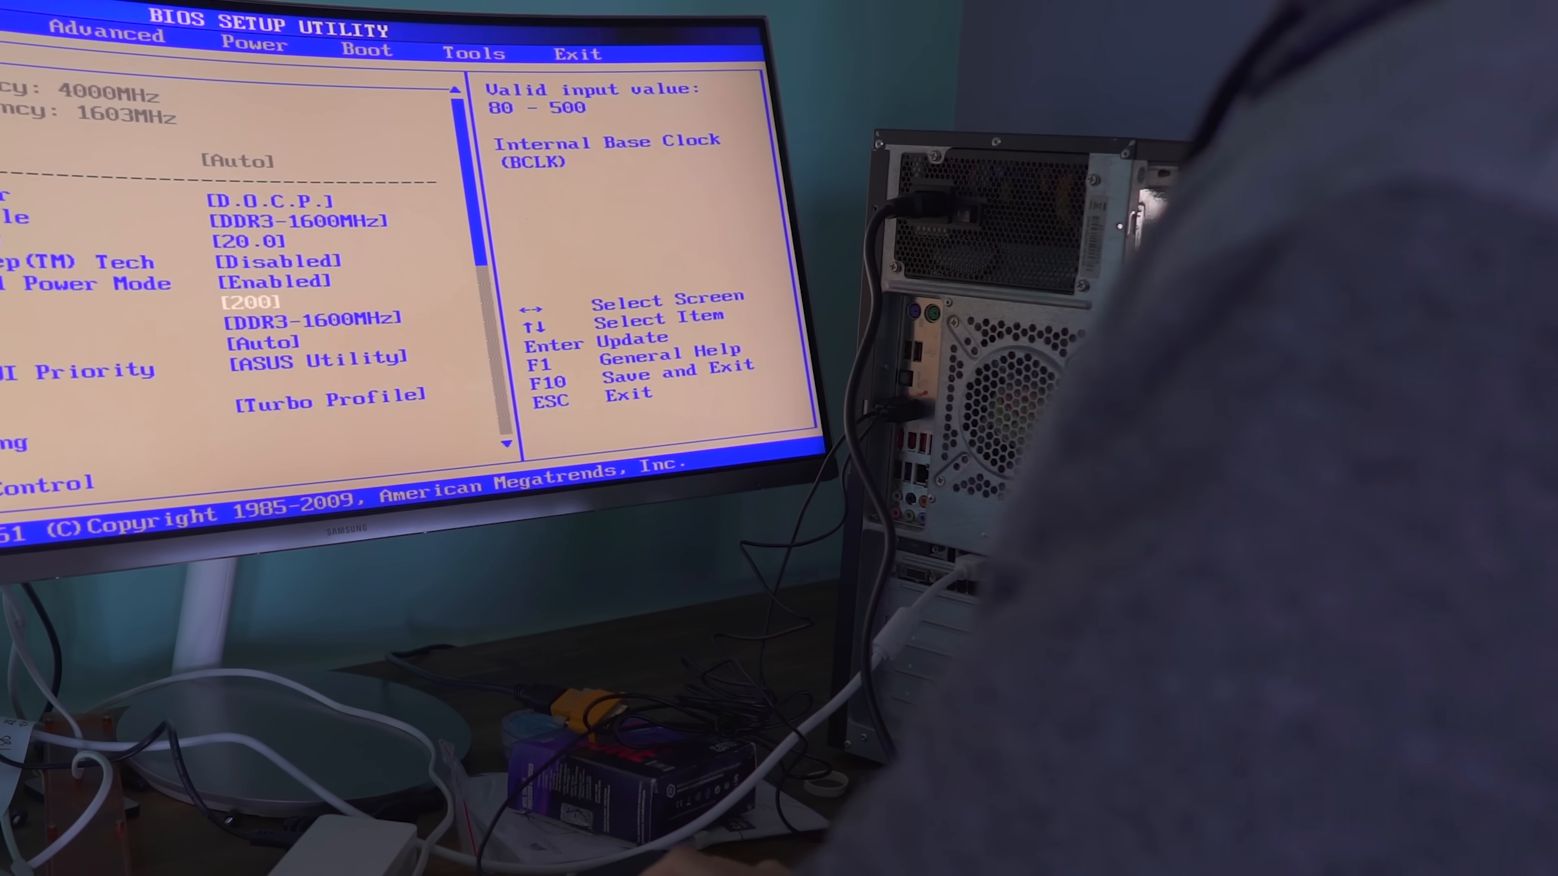
Confirm the BCLK frequency value of 200 in the Ai Tweaker settings
key("Enter")
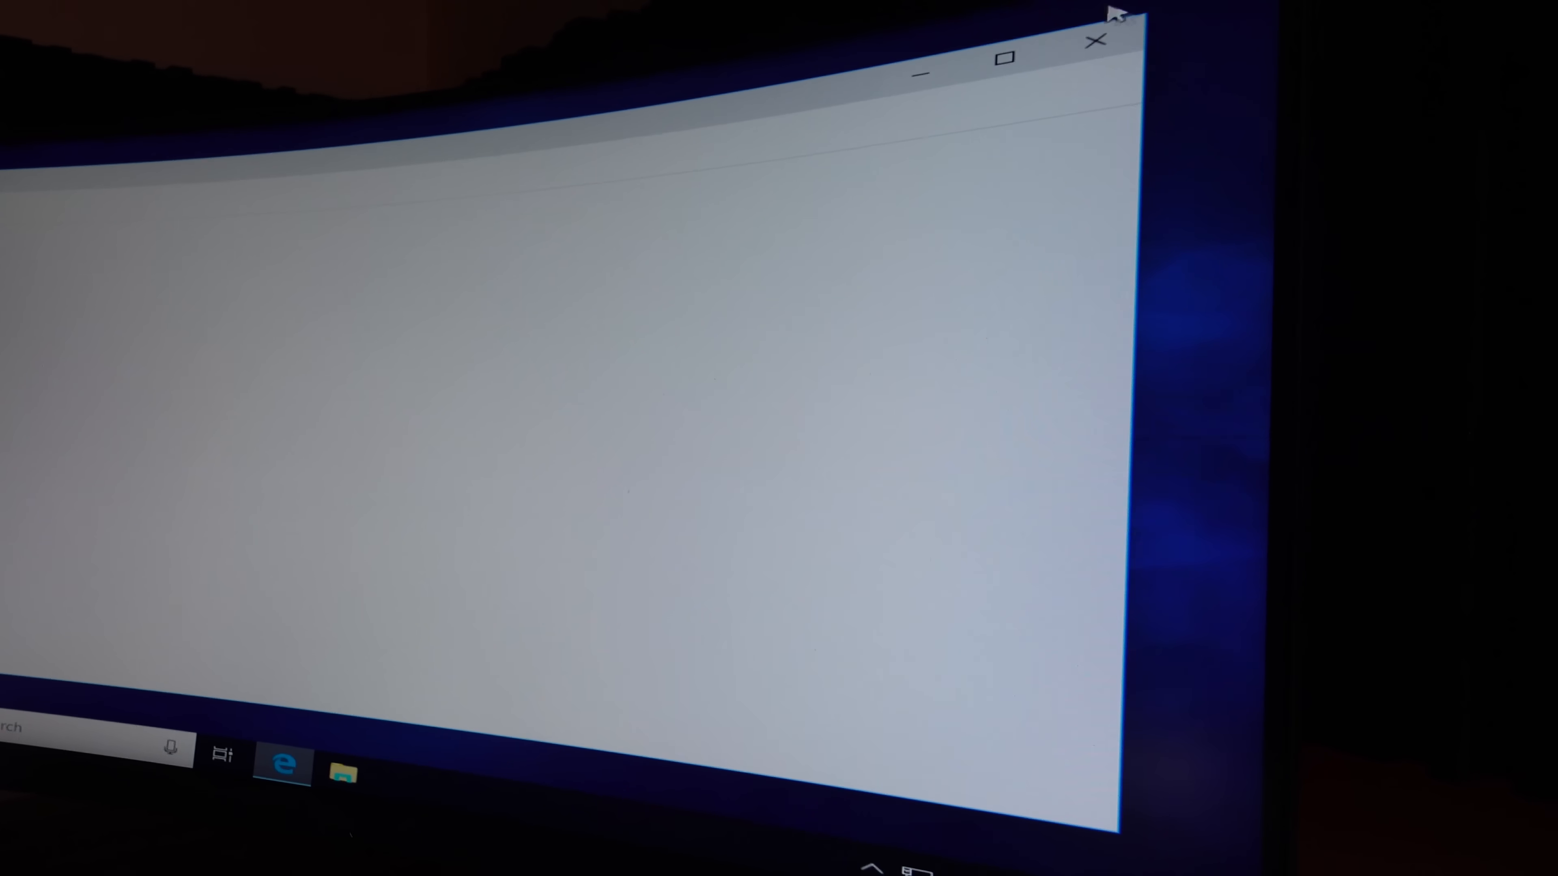
Close the blank window and return to the Windows desktop
left_click(1097, 40)
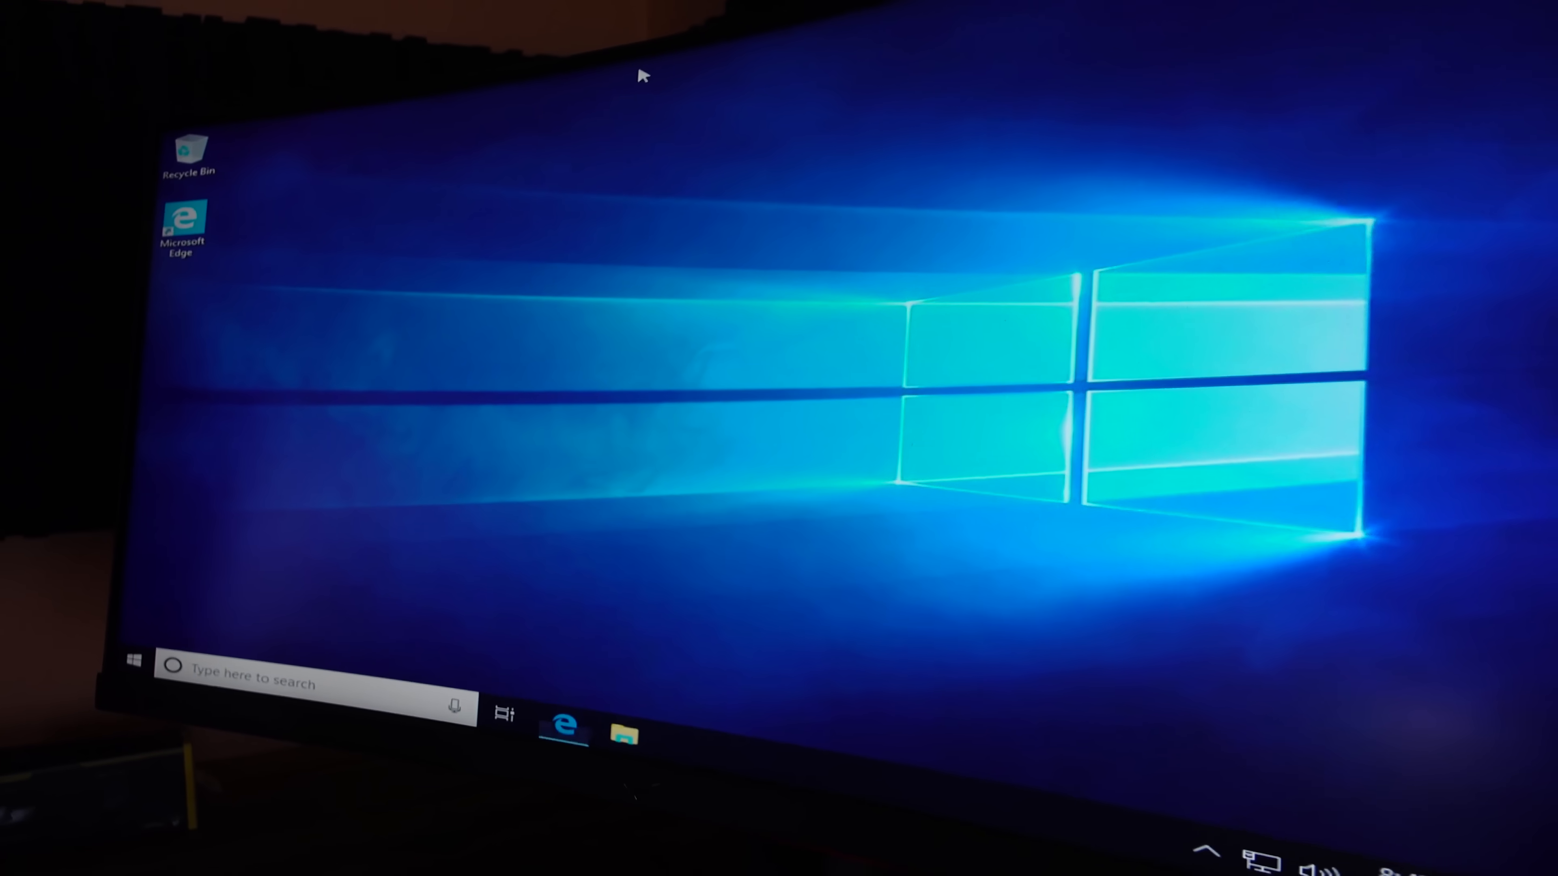
left_click(563, 730)
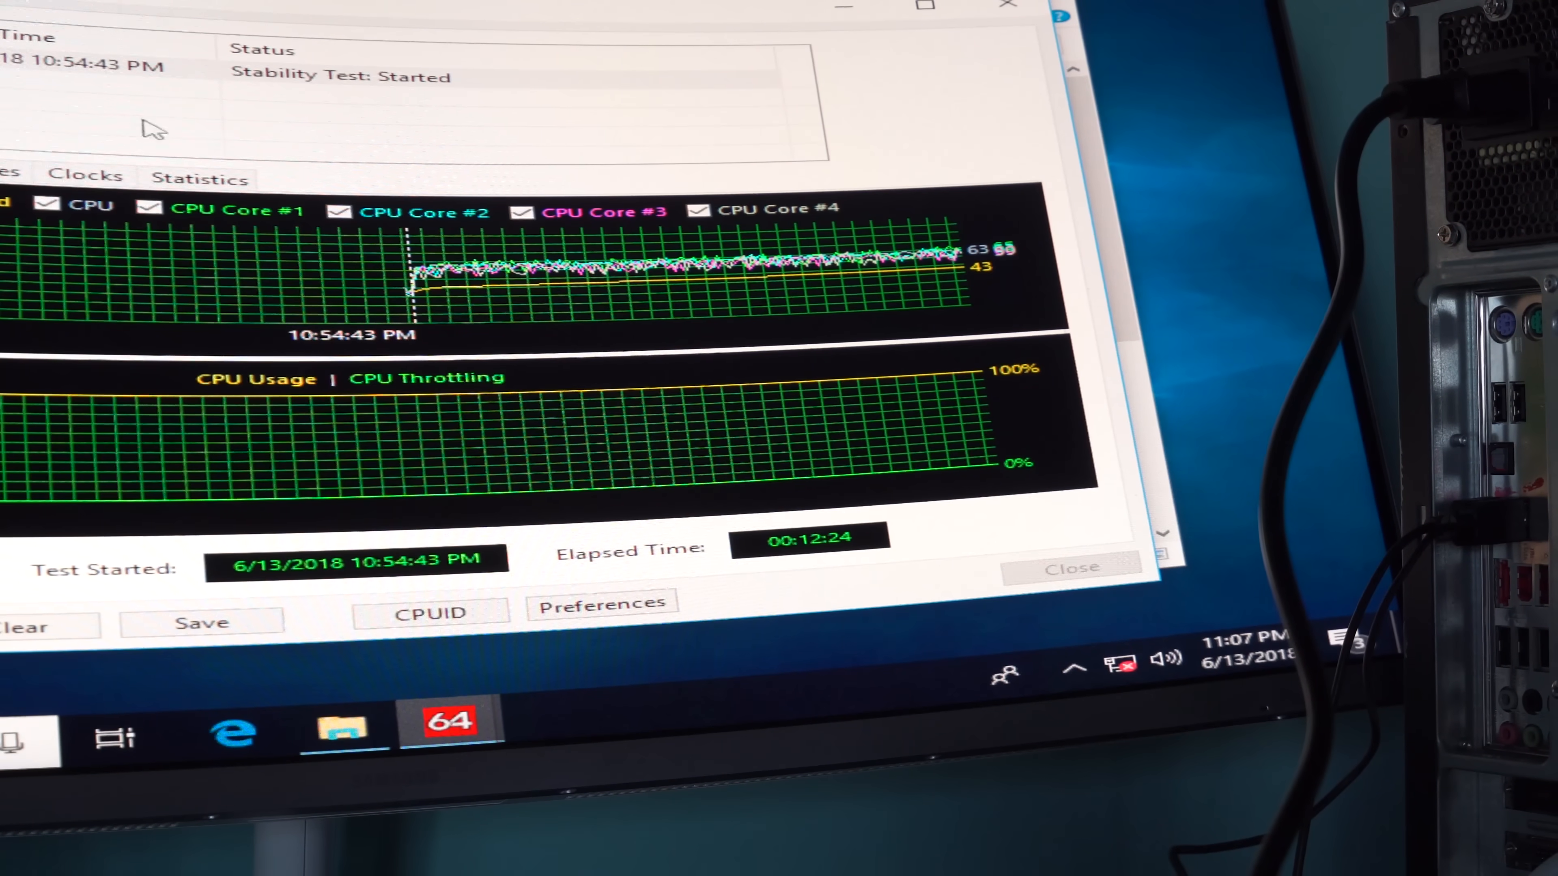
Switch the stability test to the Statistics view showing min, max and average temperatures
left_click(200, 177)
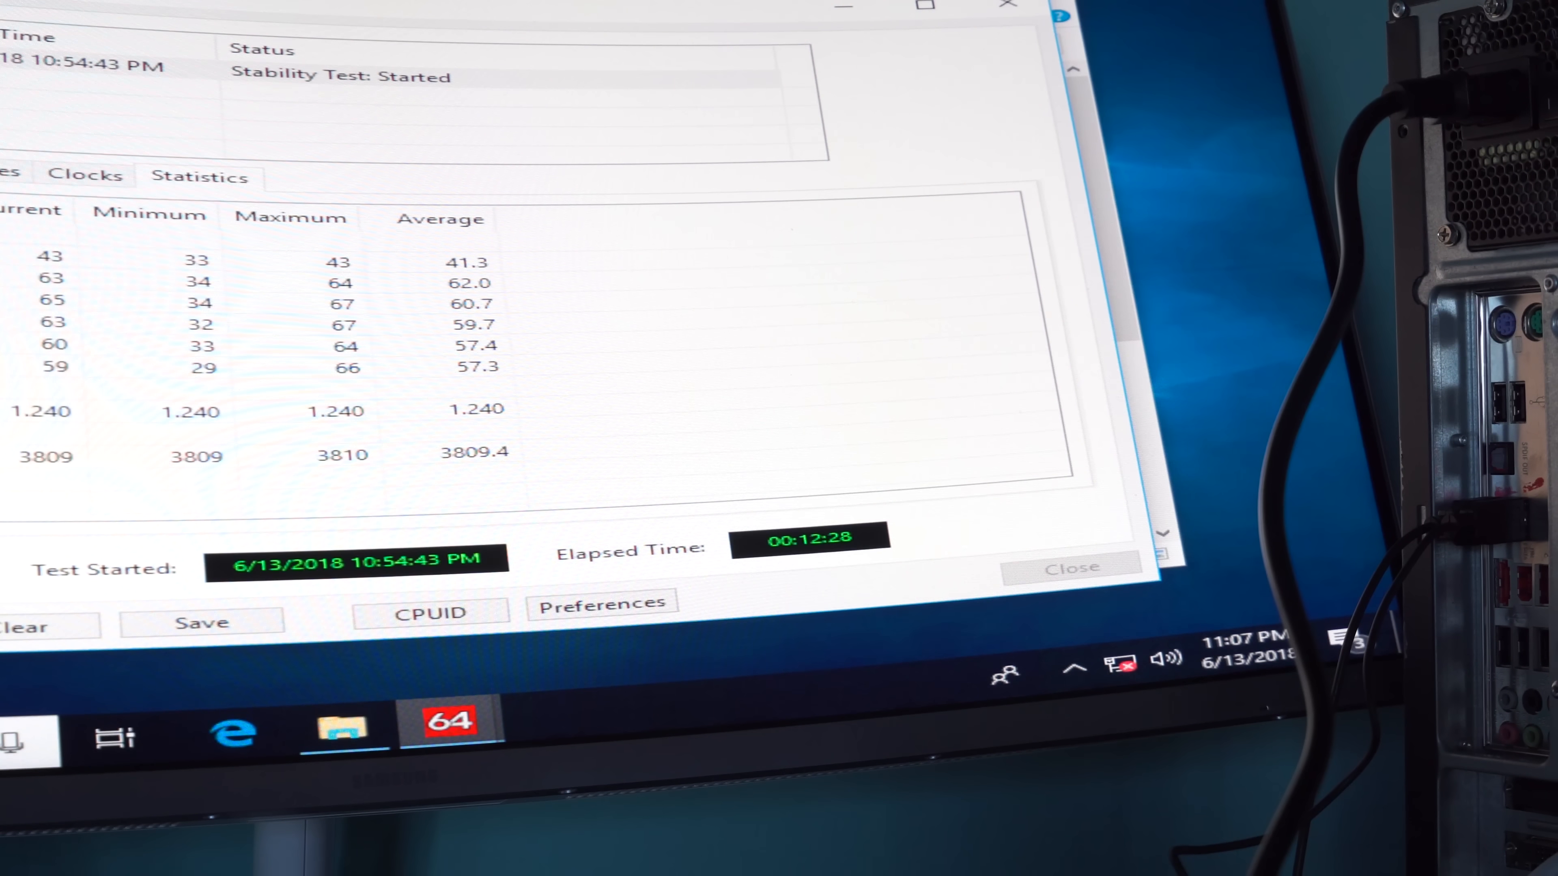
left_click(200, 176)
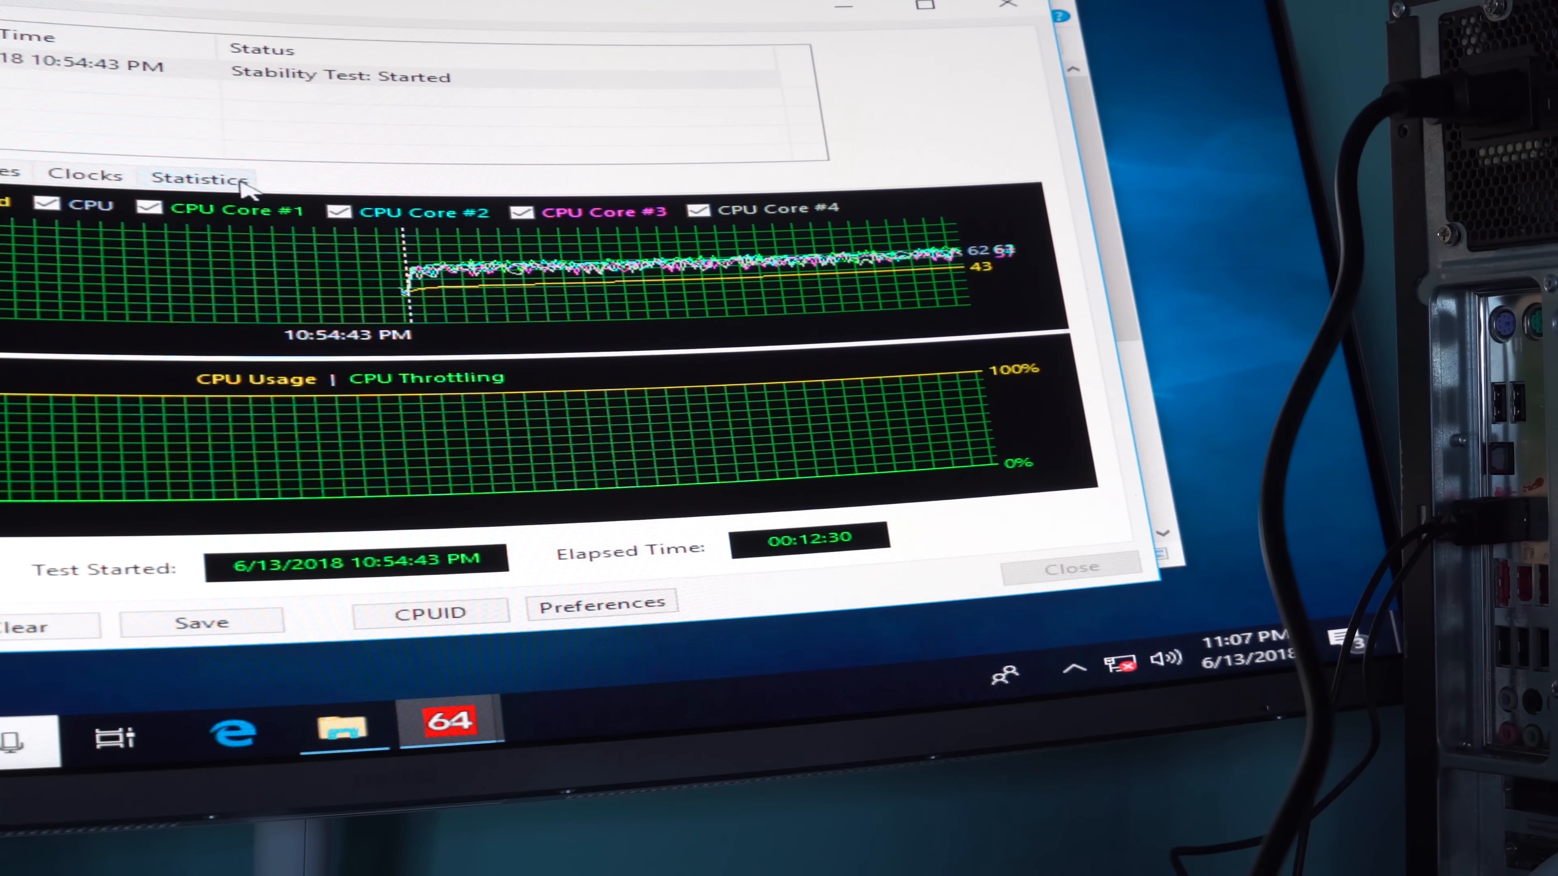
left_click(200, 177)
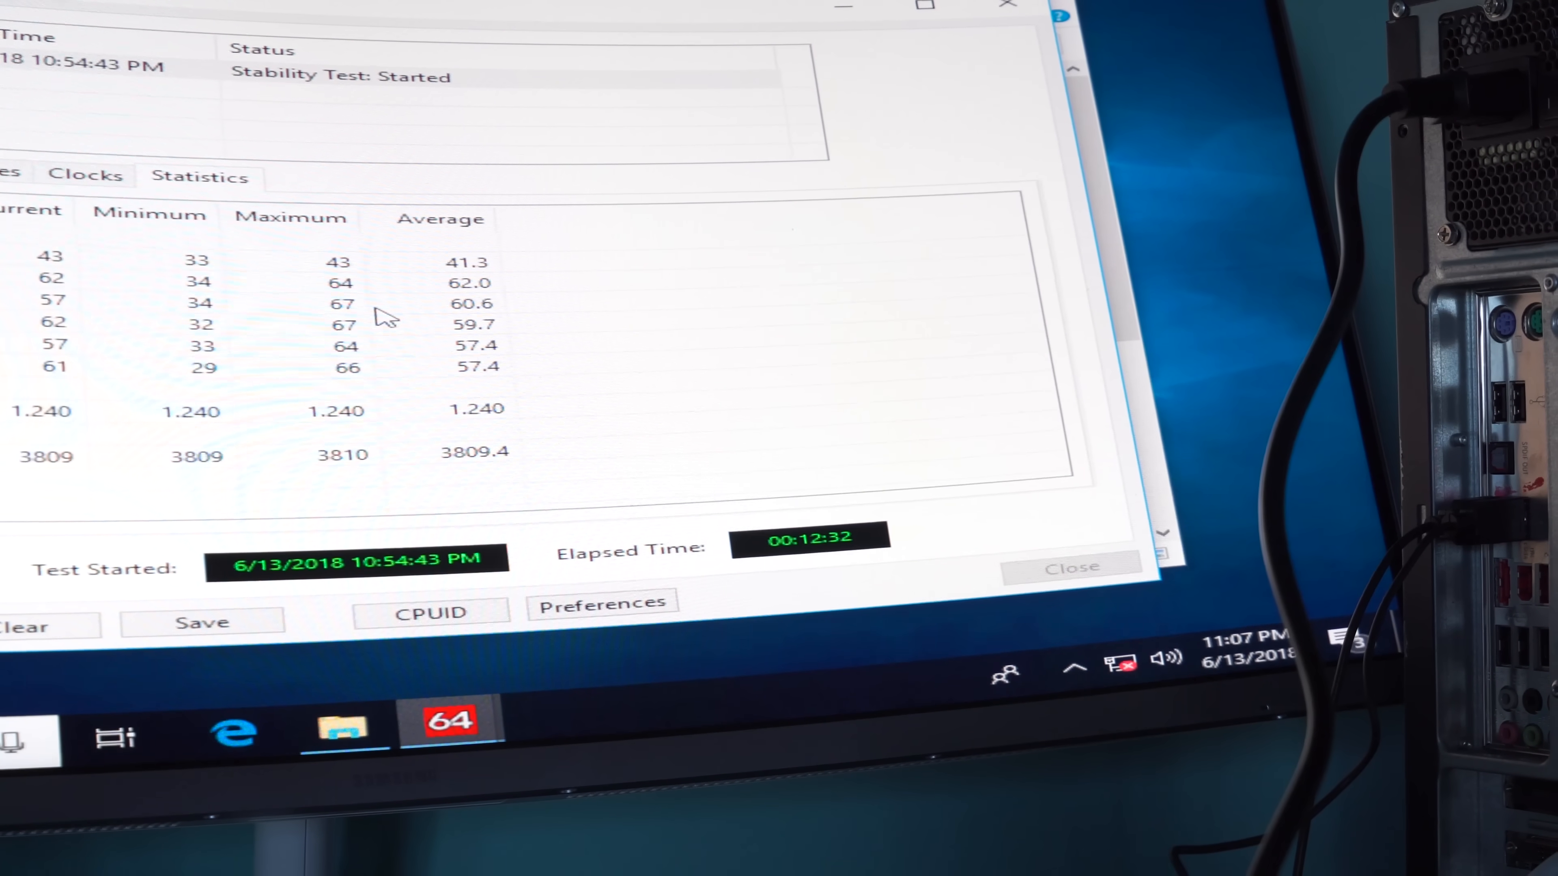